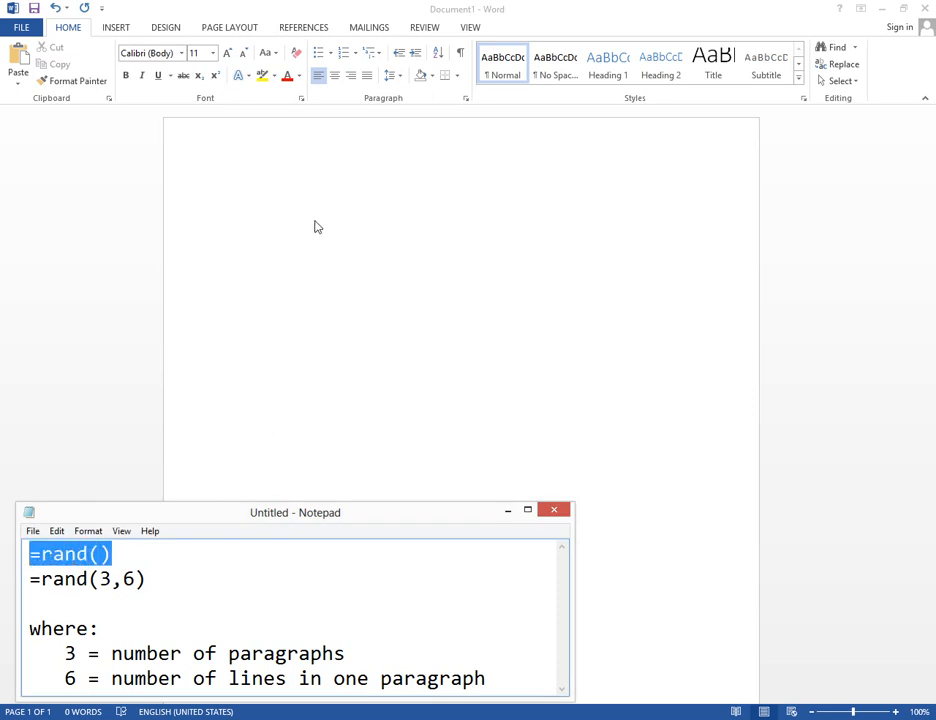
pyautogui.moveTo(284, 198)
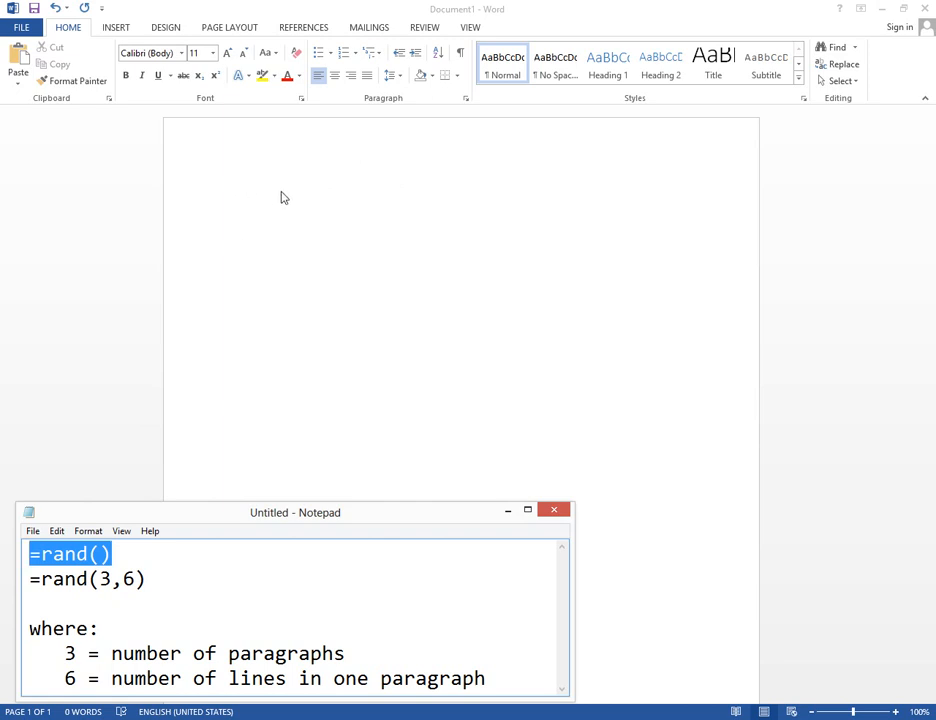
# Step: Enter =rand() on the blank page to generate five default placeholder paragraphs
pyautogui.write('=ra')
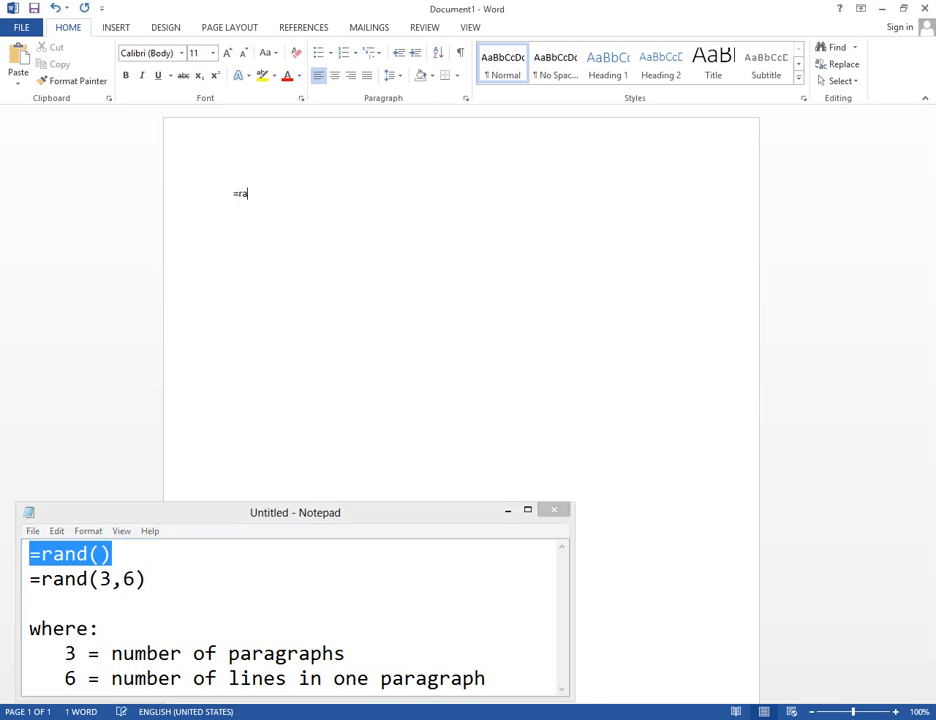
pyautogui.write('nd(')
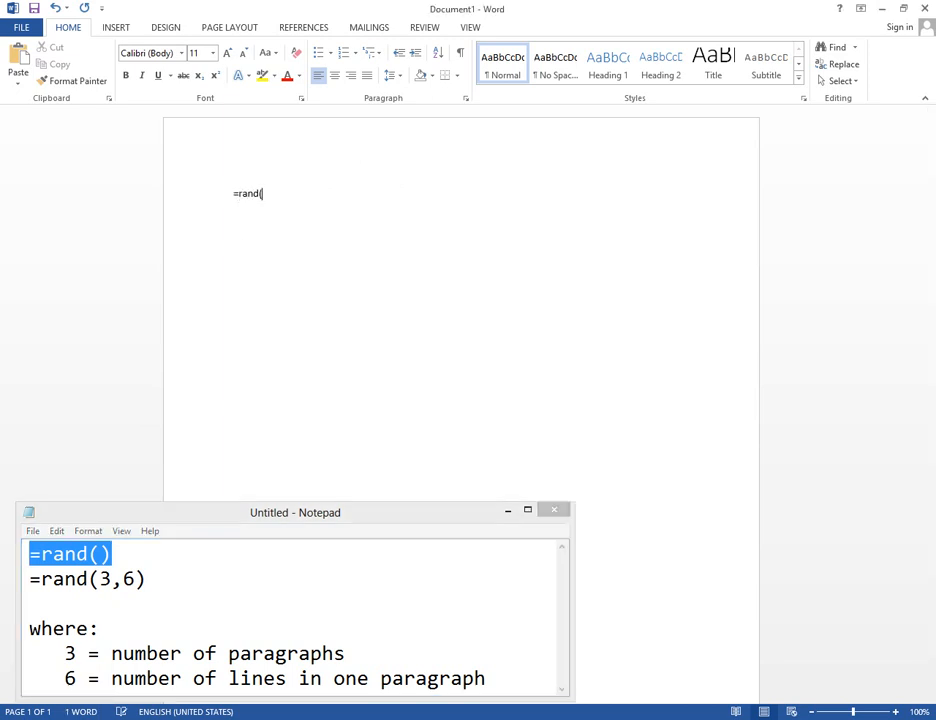
pyautogui.write(')')
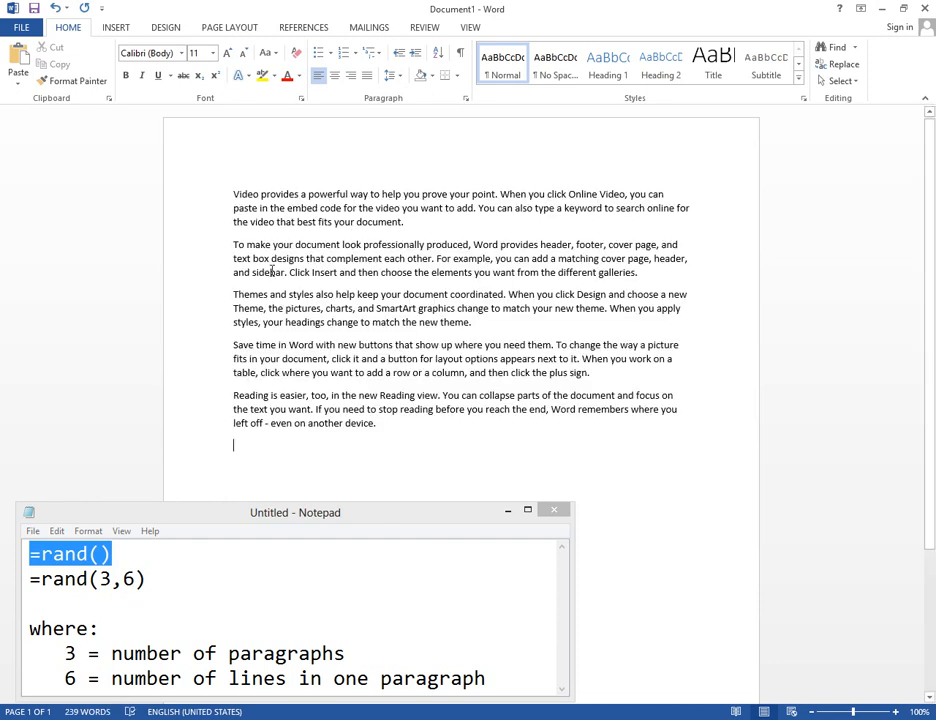
# Step: Select the generated placeholder text and delete it, leaving the page empty
pyautogui.moveTo(232, 192); pyautogui.dragTo(404, 220)
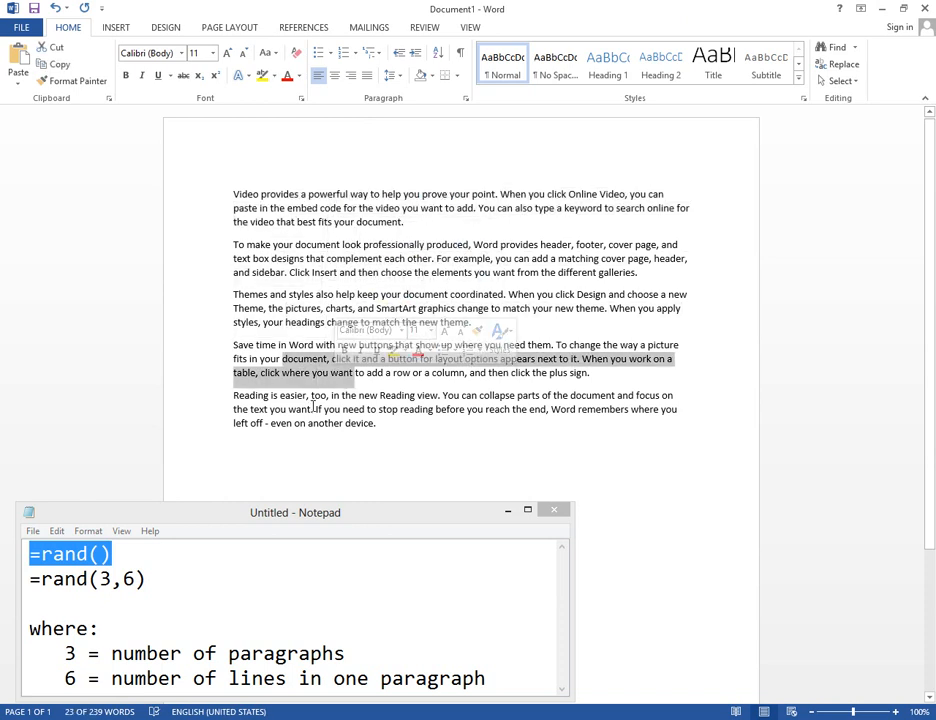
pyautogui.click(388, 424)
pyautogui.write('=')
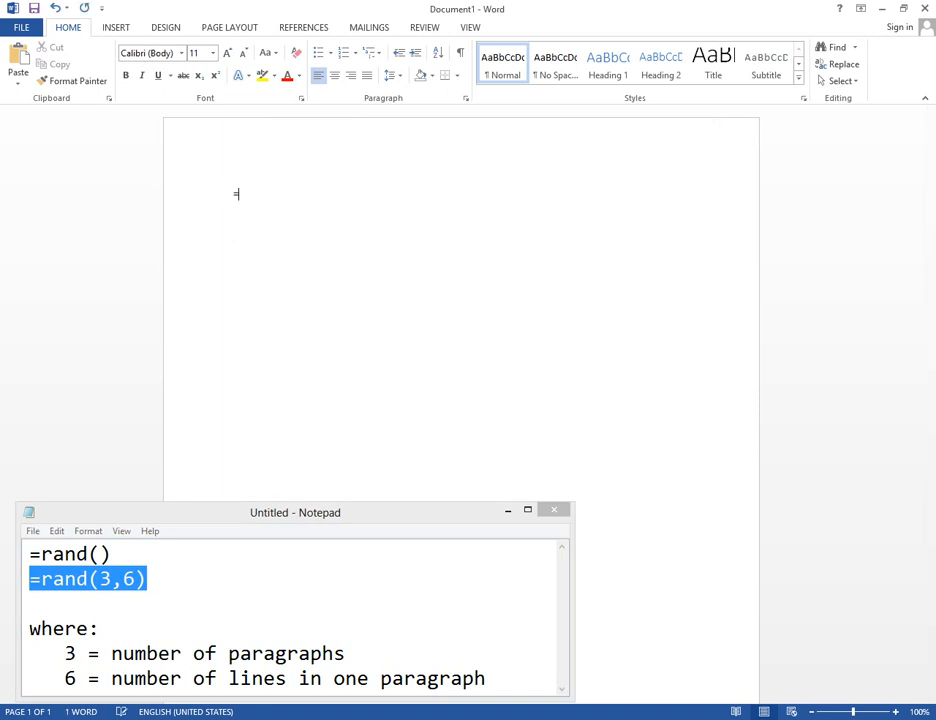
# Step: Enter =rand(3,6) to generate three placeholder paragraphs of six sentences each
pyautogui.write('ran')
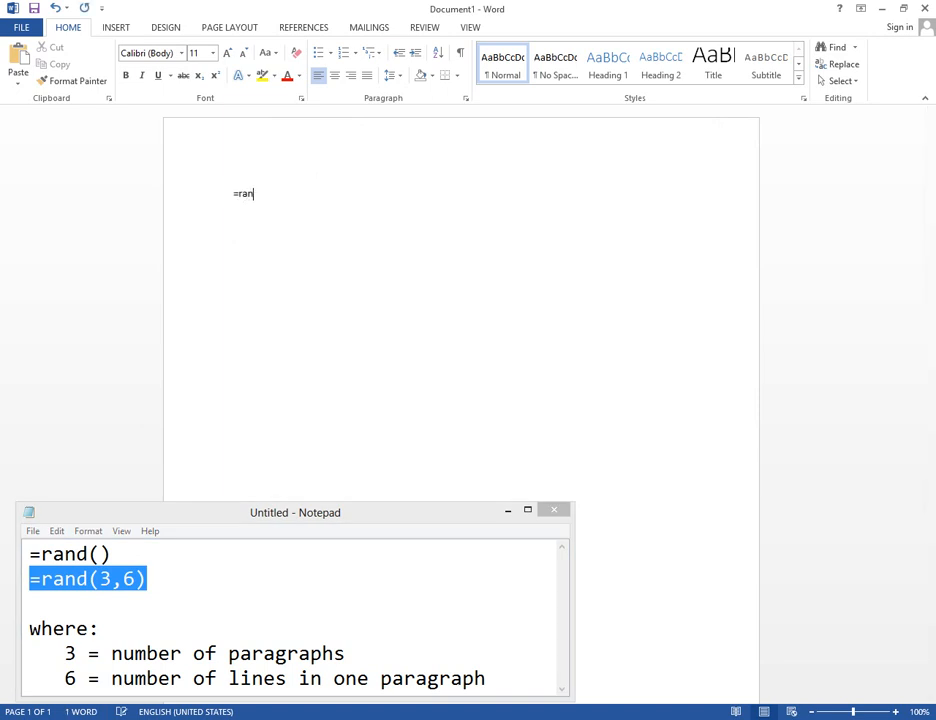
pyautogui.write('()')
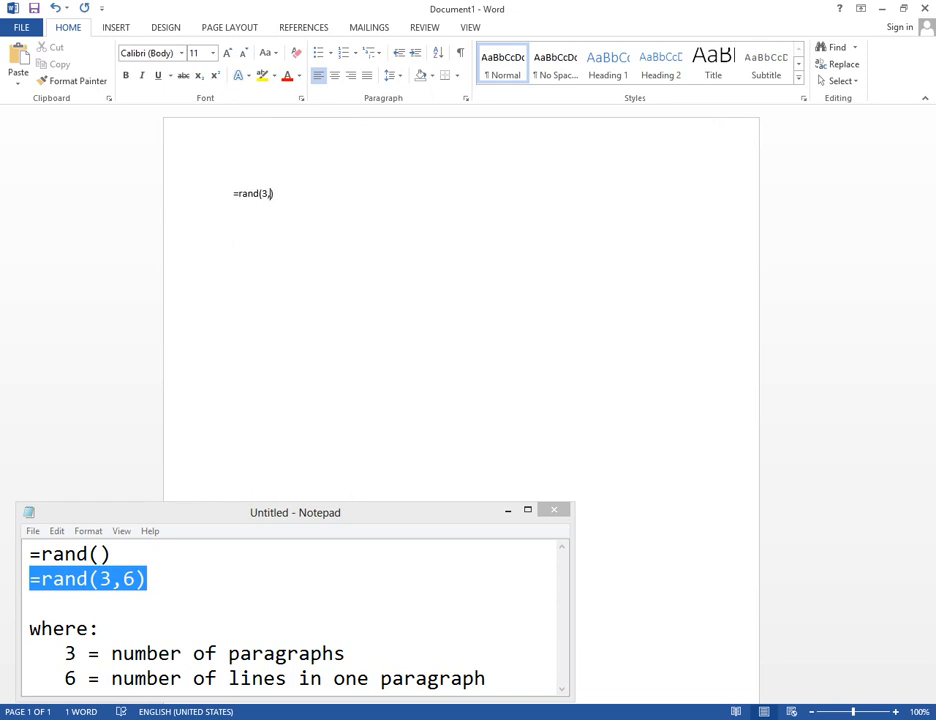
pyautogui.write(',6')
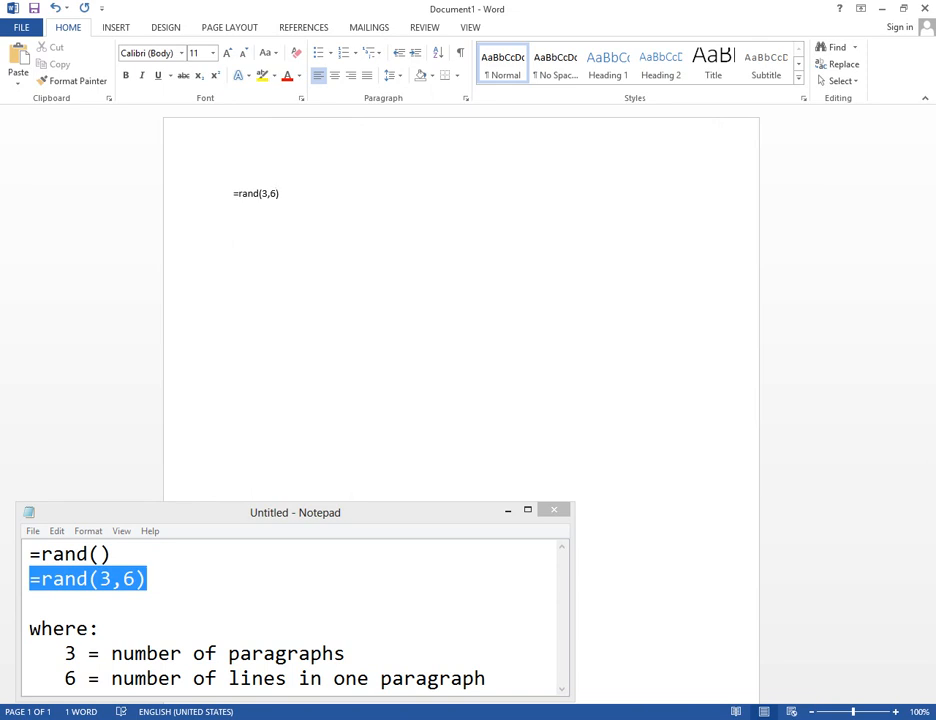
pyautogui.press('Enter')
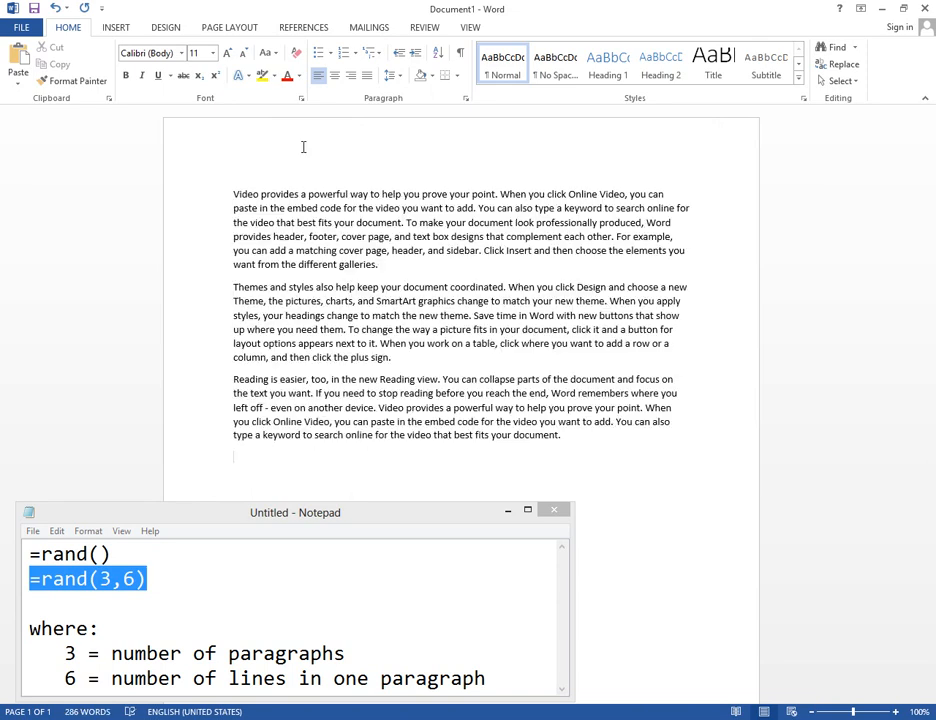